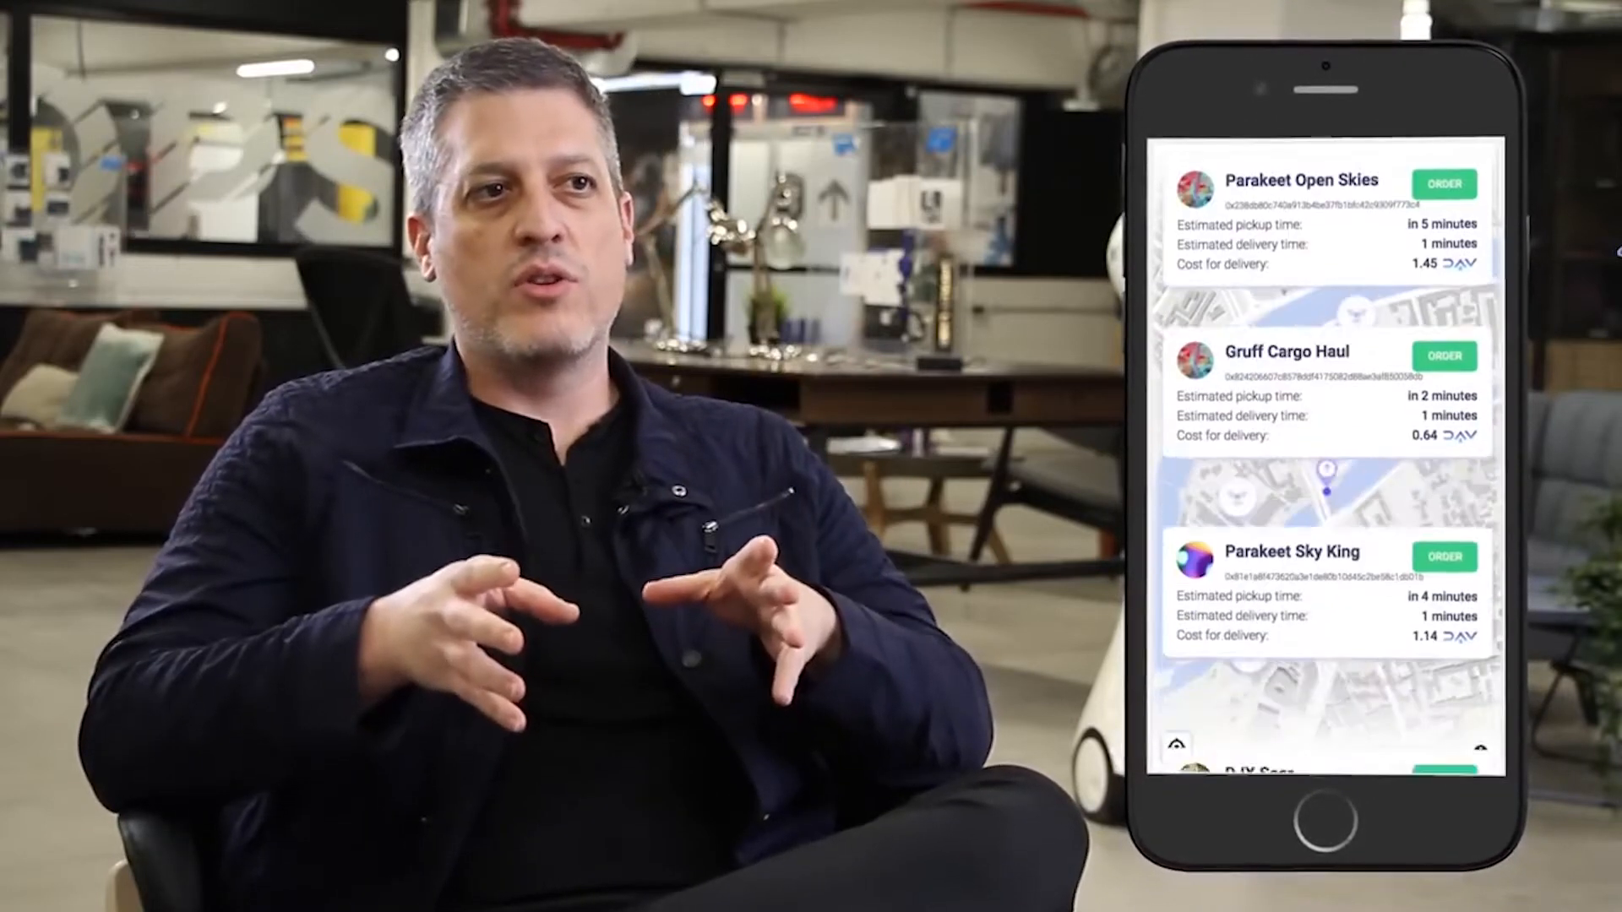
scroll("down", 3)
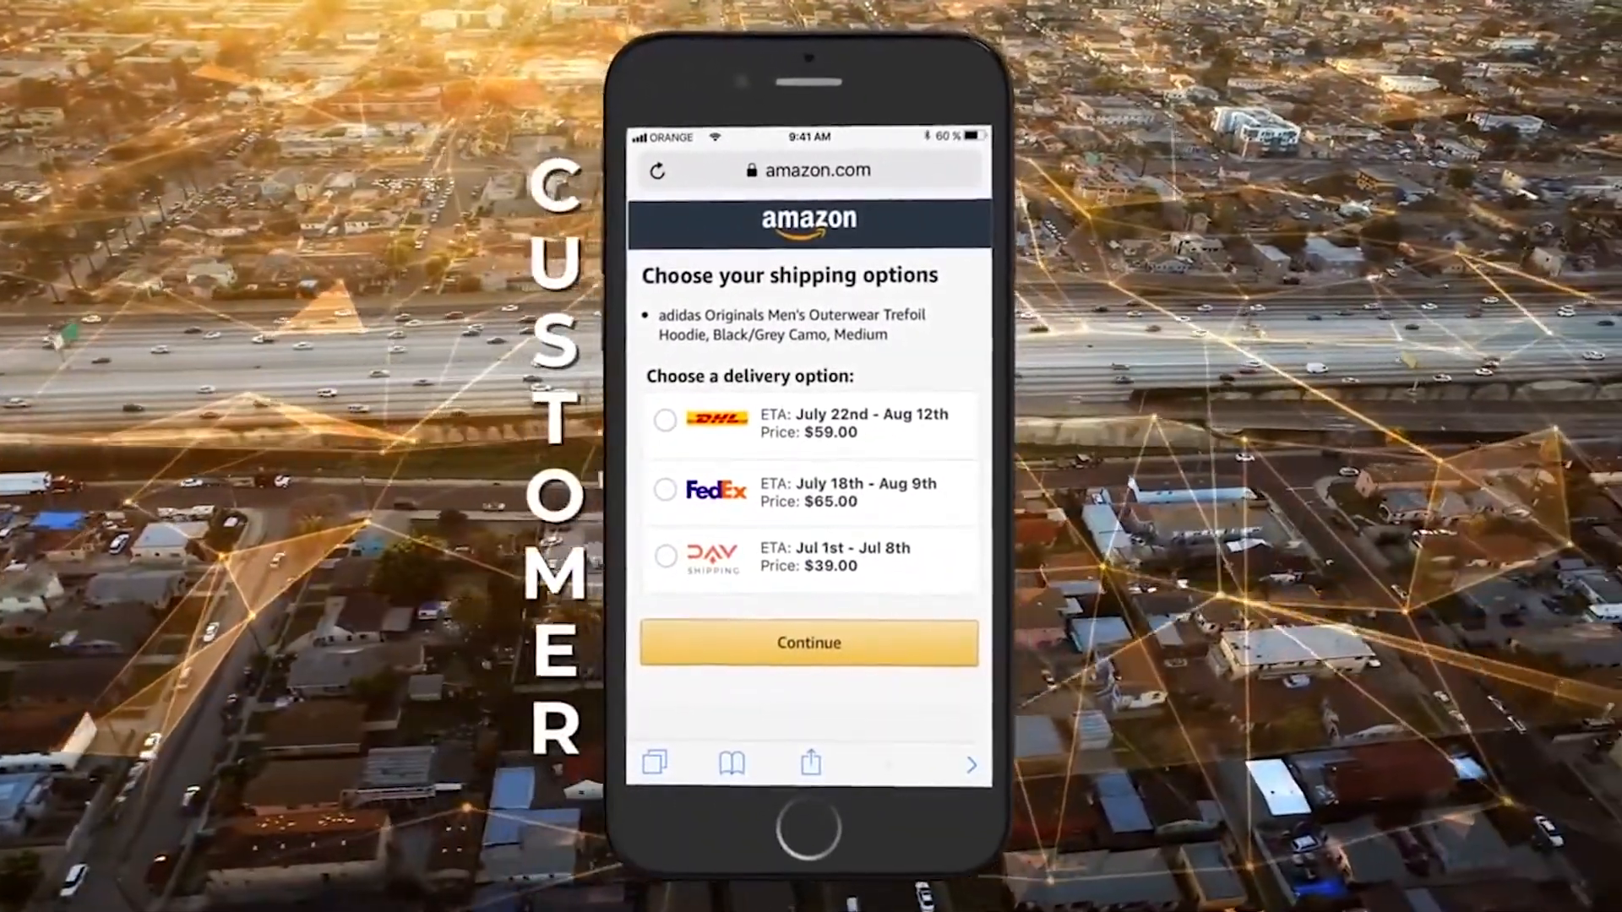
left_click(664, 557)
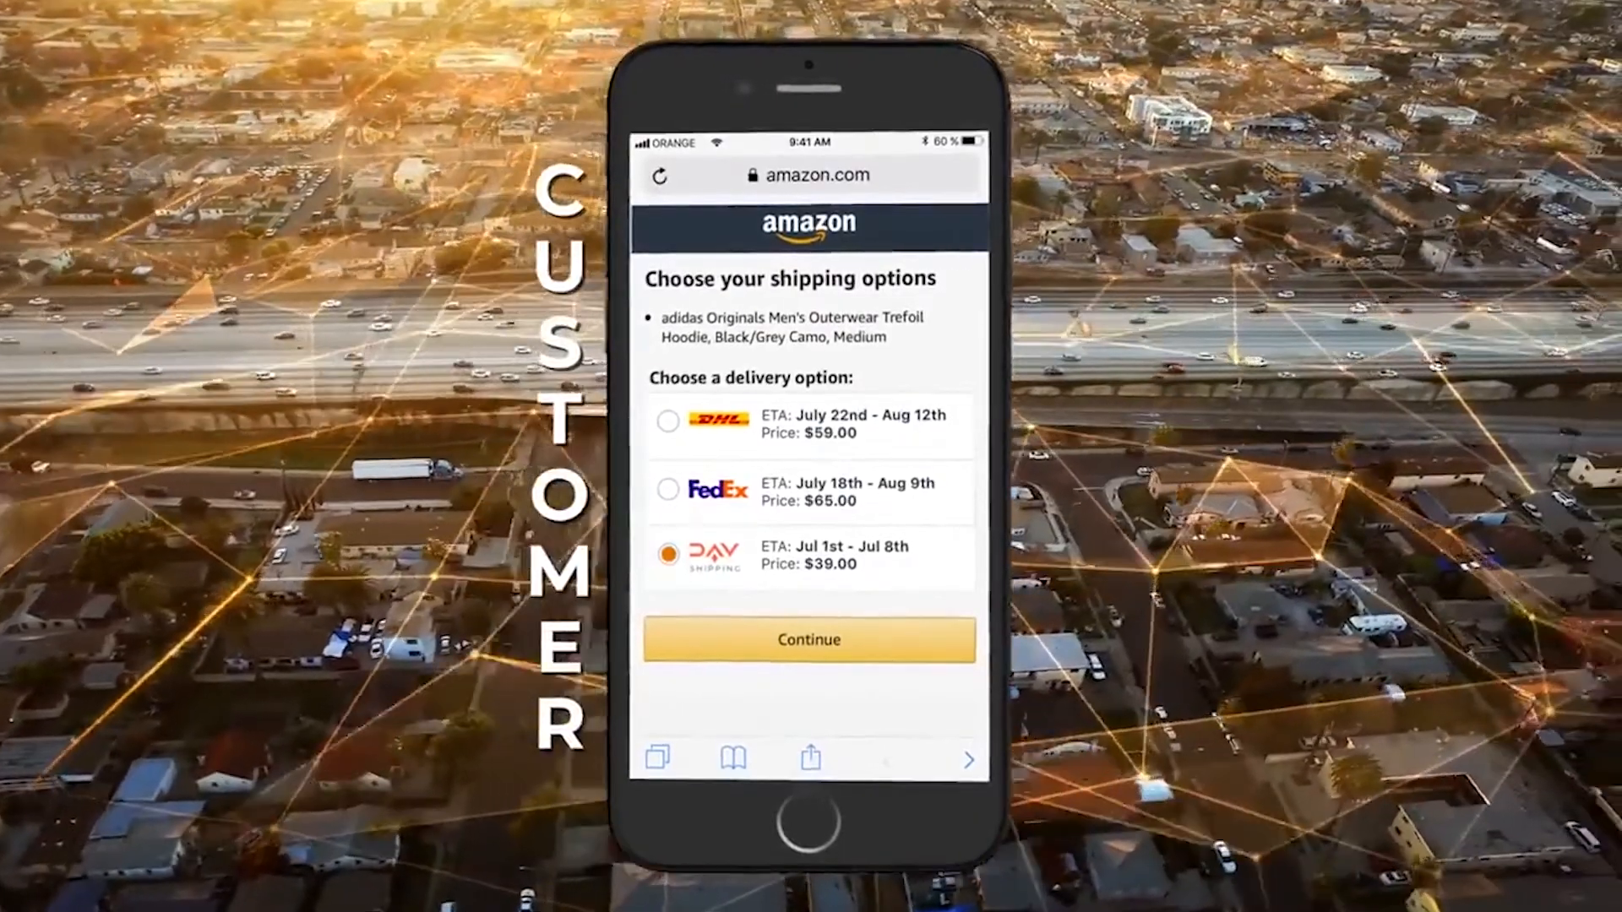